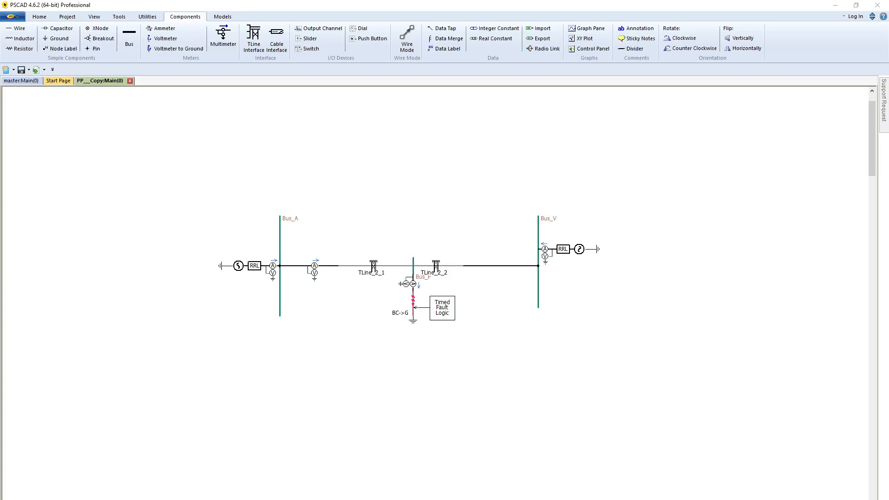
pyautogui.moveTo(602, 152)
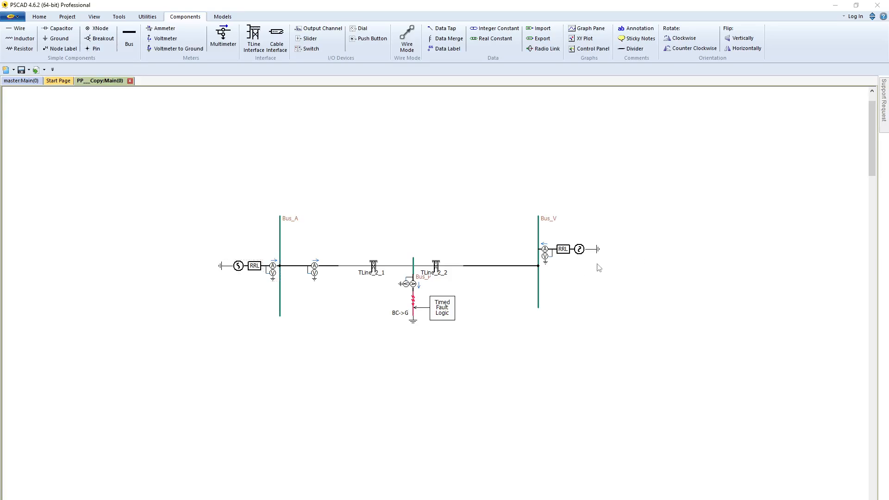
pyautogui.moveTo(509, 272)
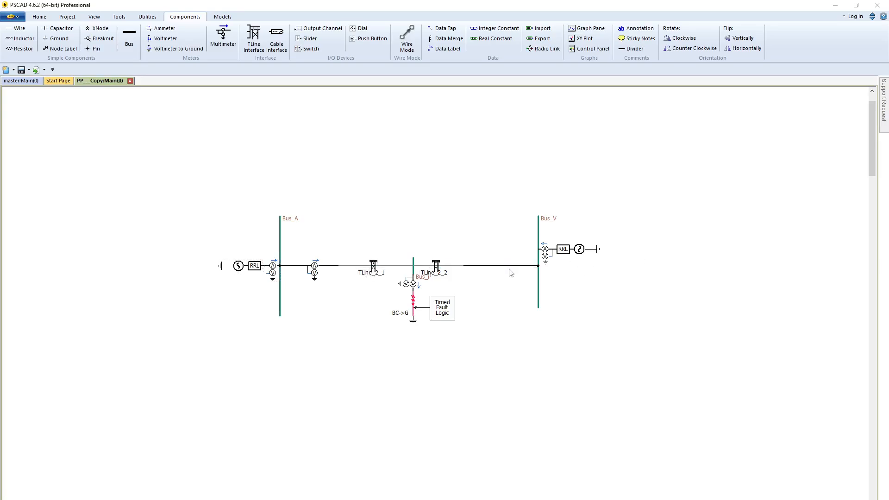
pyautogui.moveTo(478, 298)
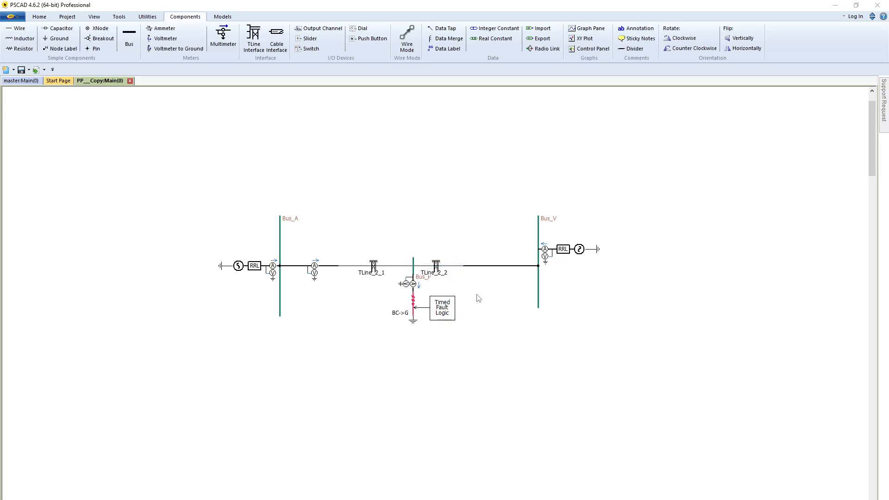
# Review the BC->G fault component's phase settings without changing them.
pyautogui.click(408, 283)
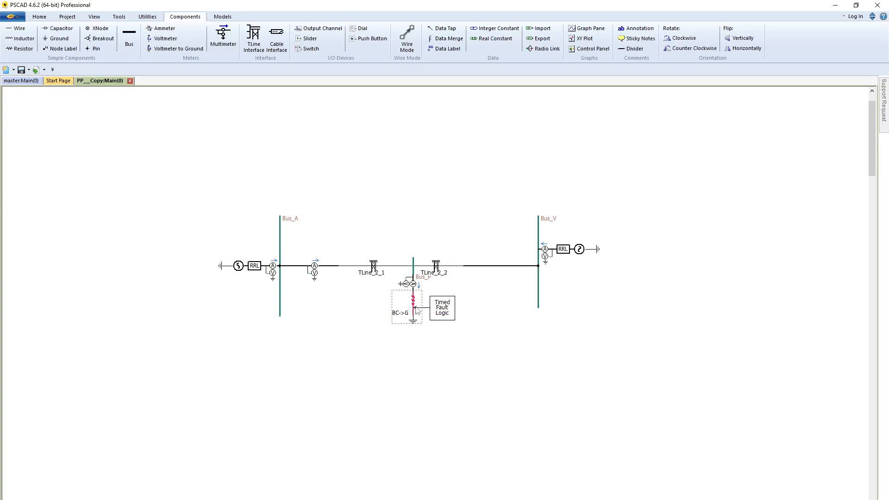
pyautogui.doubleClick(409, 297)
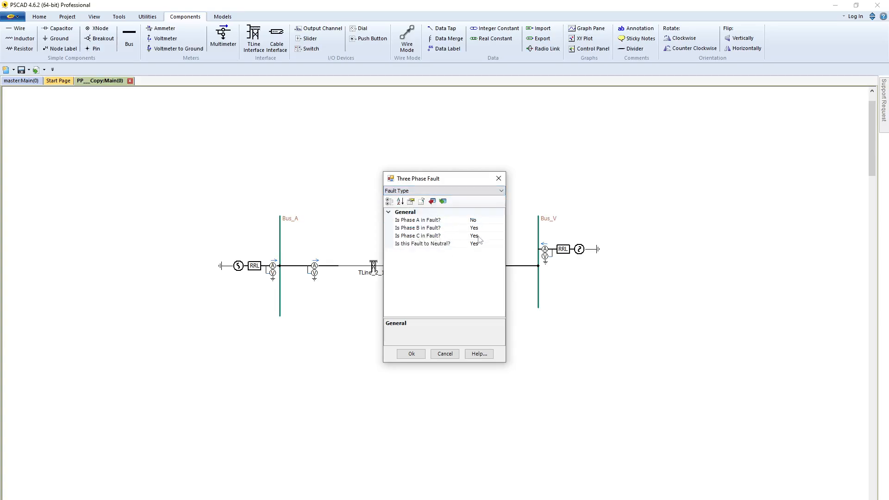
pyautogui.click(410, 353)
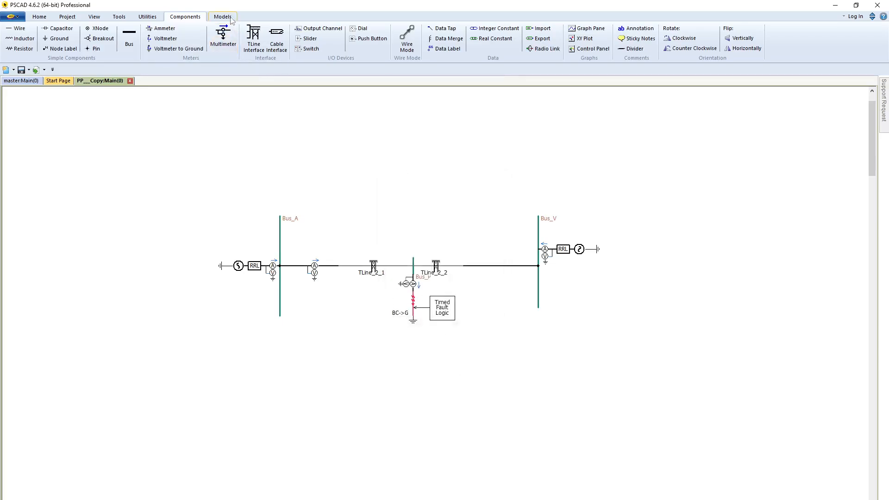
# Place an FFT frequency scanner below the circuit and add a data label named Curr_SC for its input.
pyautogui.click(223, 15)
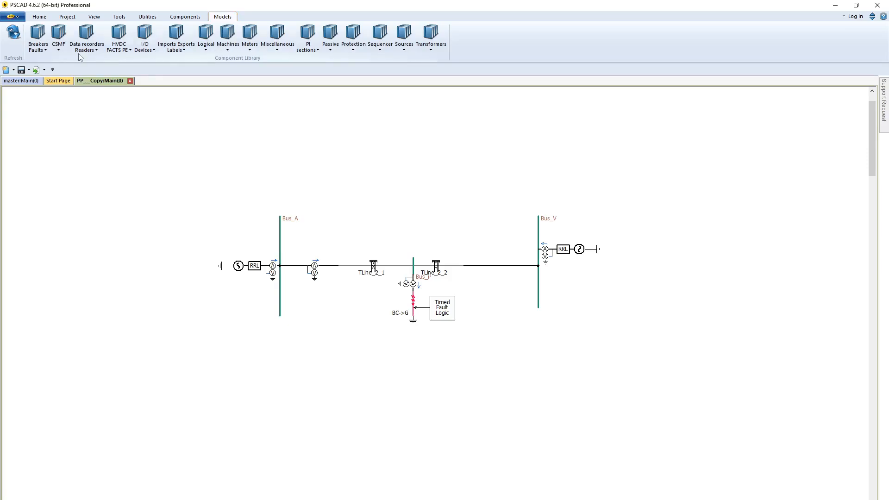
pyautogui.click(58, 37)
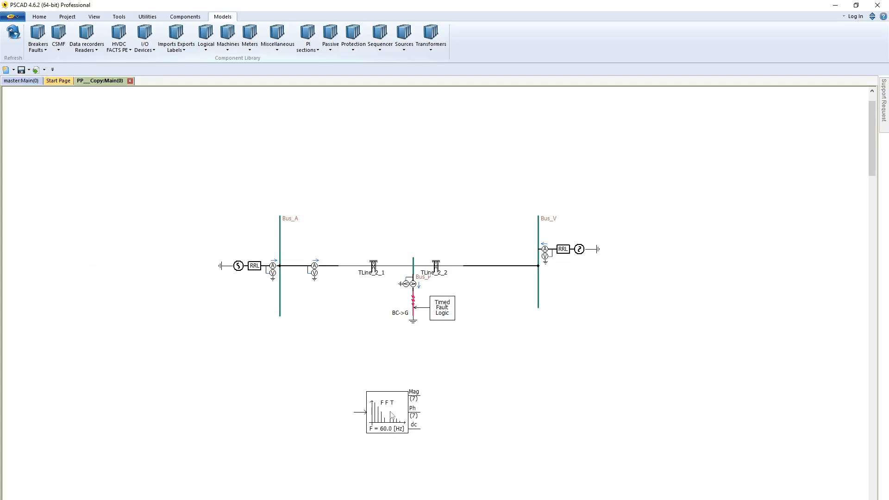
pyautogui.click(185, 17)
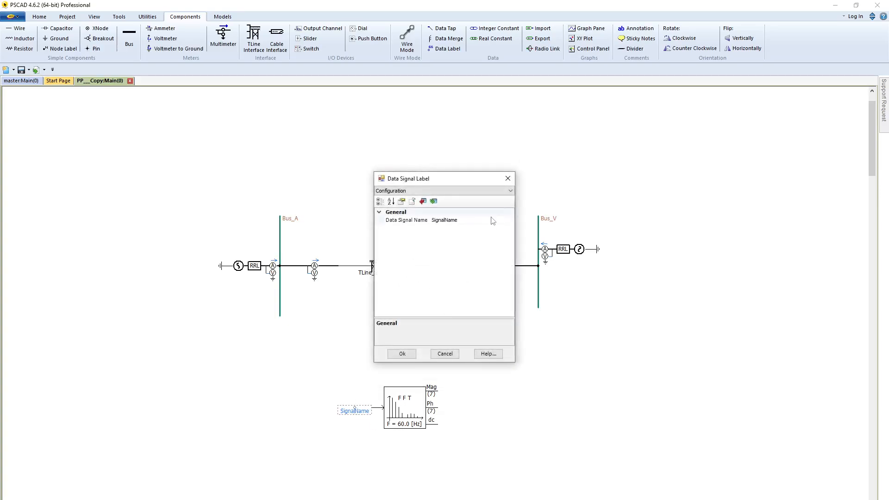
pyautogui.write('Curr_SC')
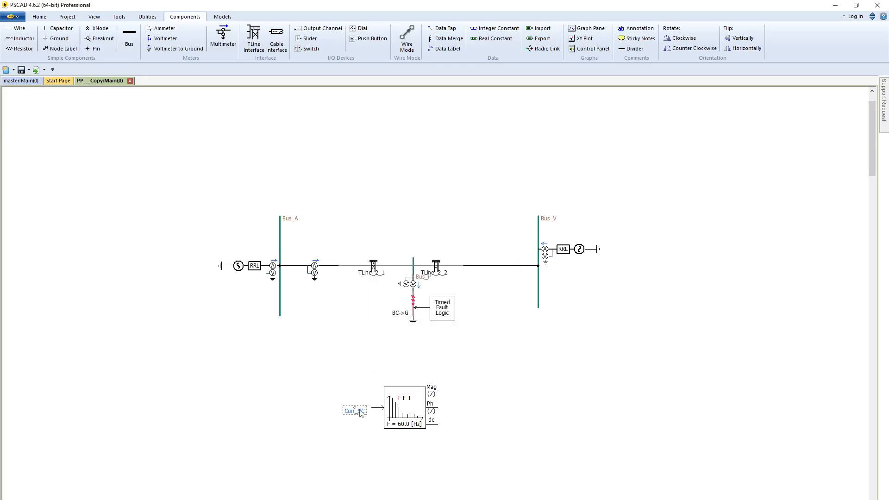
pyautogui.click(406, 38)
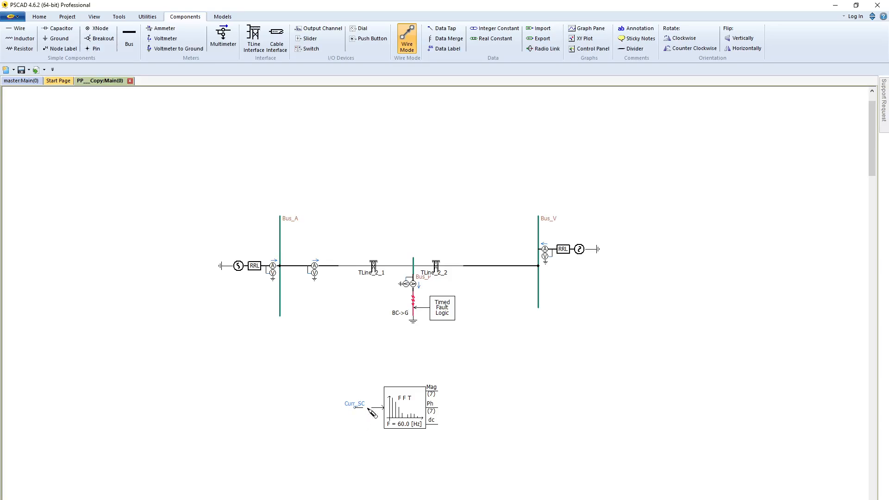
# Set the FFT to +/-/0 sequence type at 50 Hz with phases in degrees referenced to a sine wave.
pyautogui.click(404, 407)
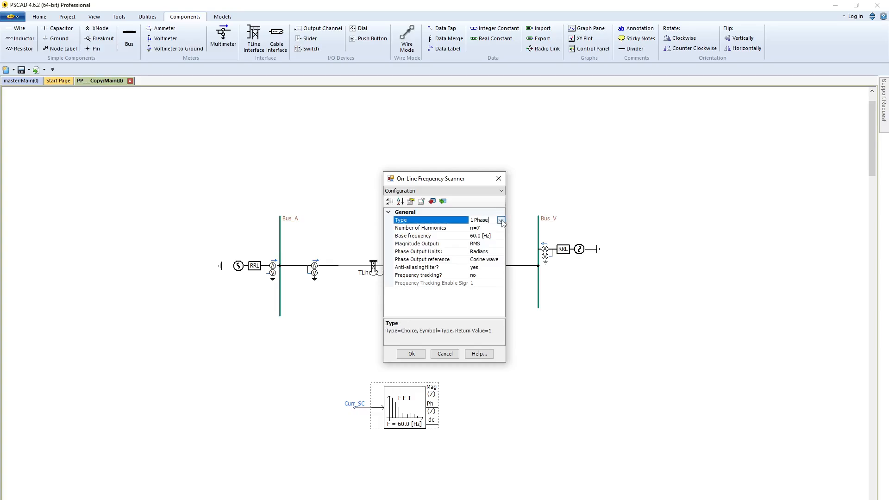
pyautogui.click(501, 220)
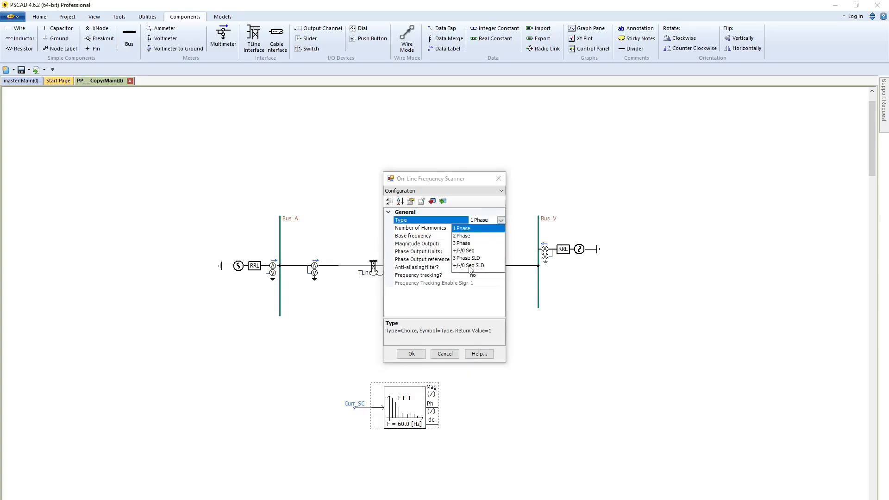
pyautogui.click(464, 266)
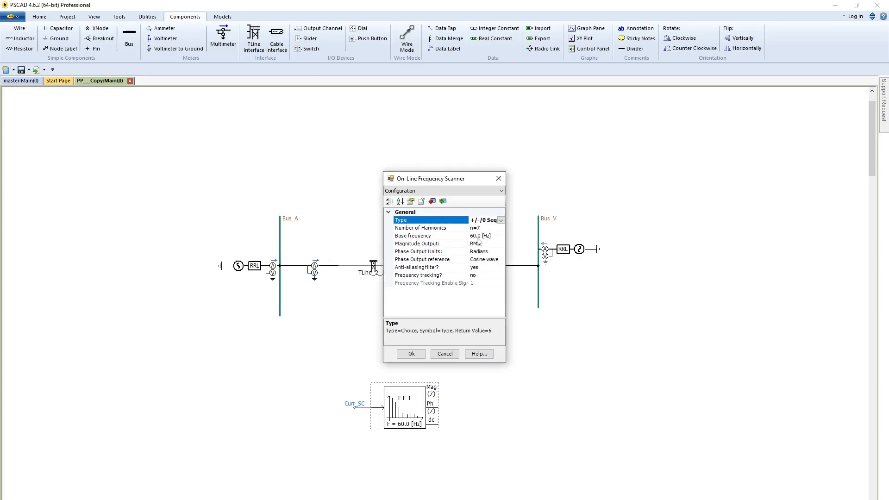
pyautogui.click(425, 235)
pyautogui.write('5')
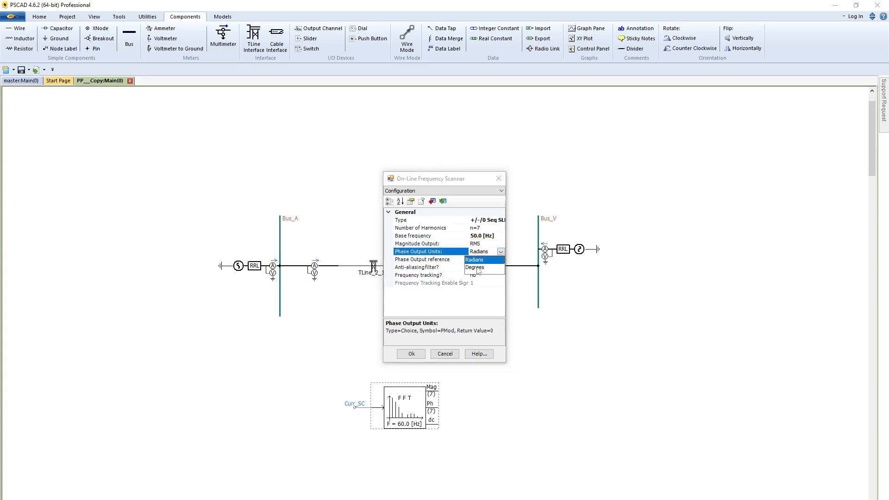
pyautogui.click(475, 267)
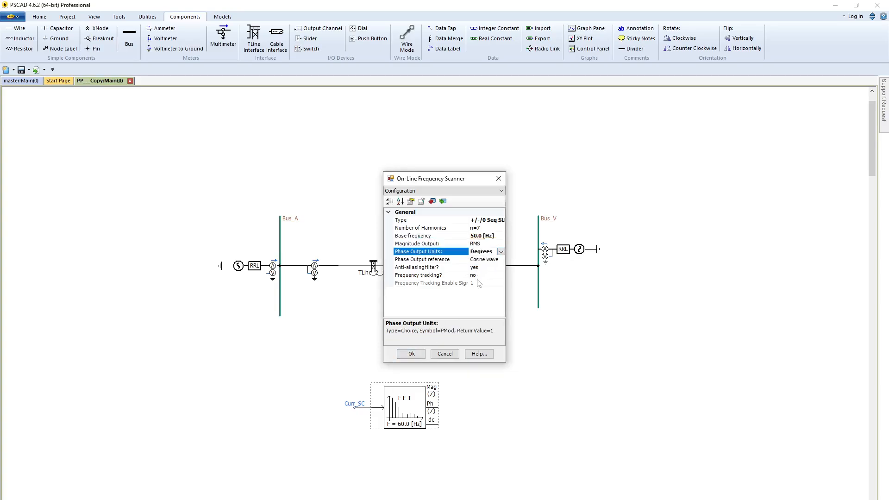
pyautogui.click(500, 260)
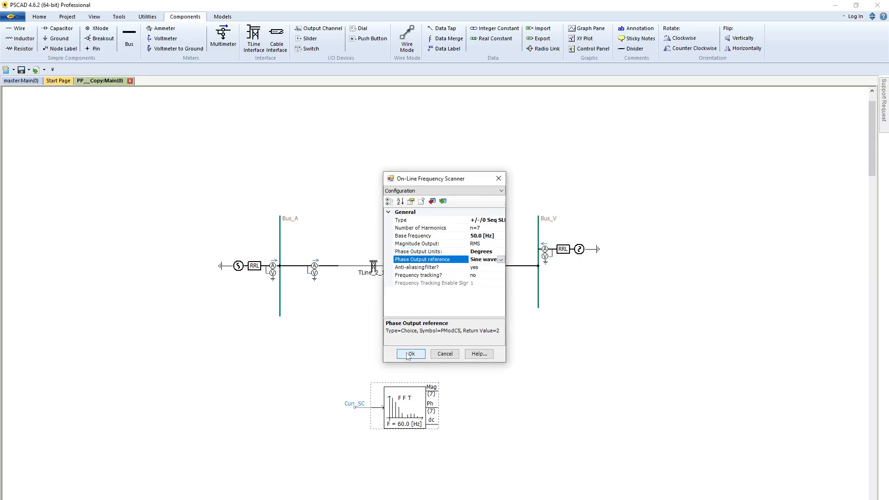
pyautogui.click(409, 352)
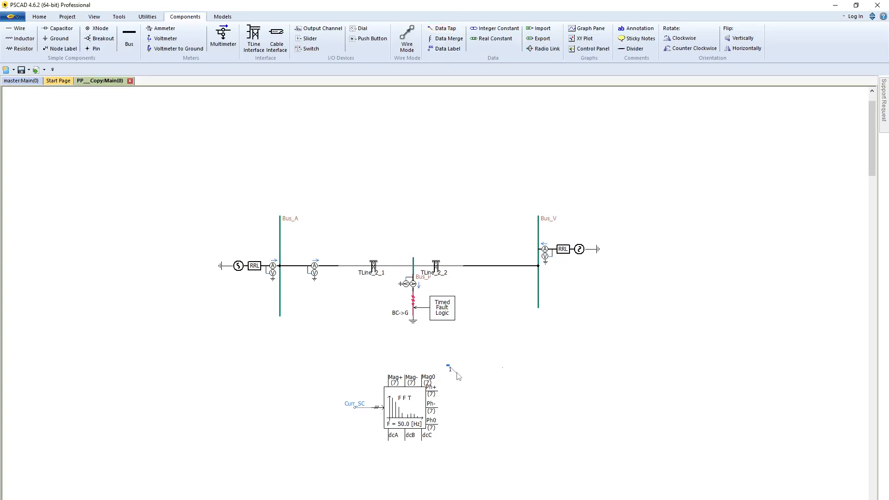
# Attach a signal label named Ip to the FFT's positive sequence magnitude output.
pyautogui.click(450, 365)
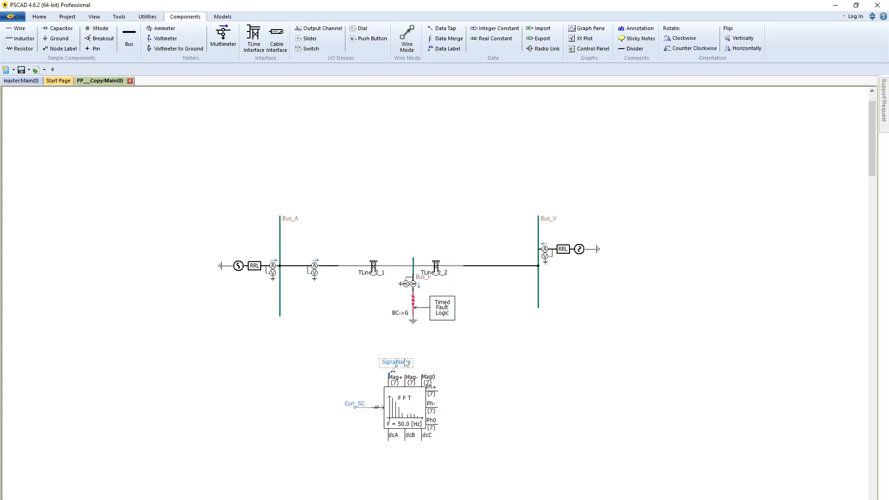
pyautogui.doubleClick(395, 362)
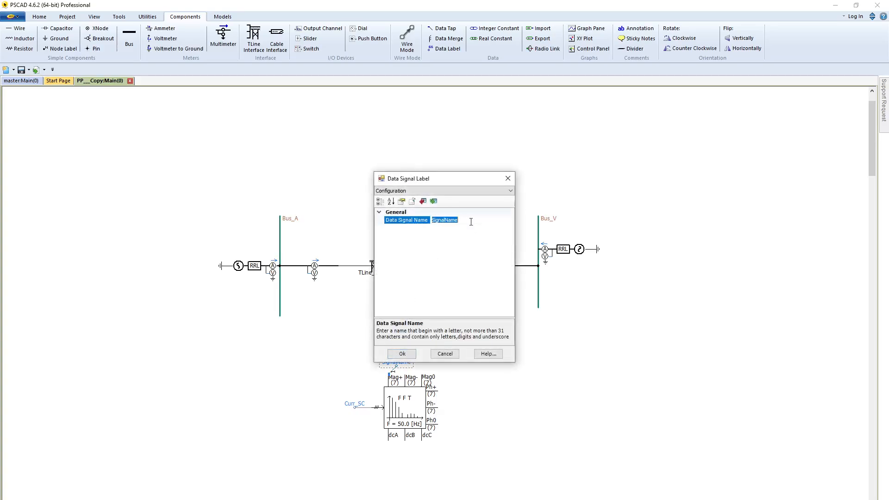
pyautogui.write('Ip')
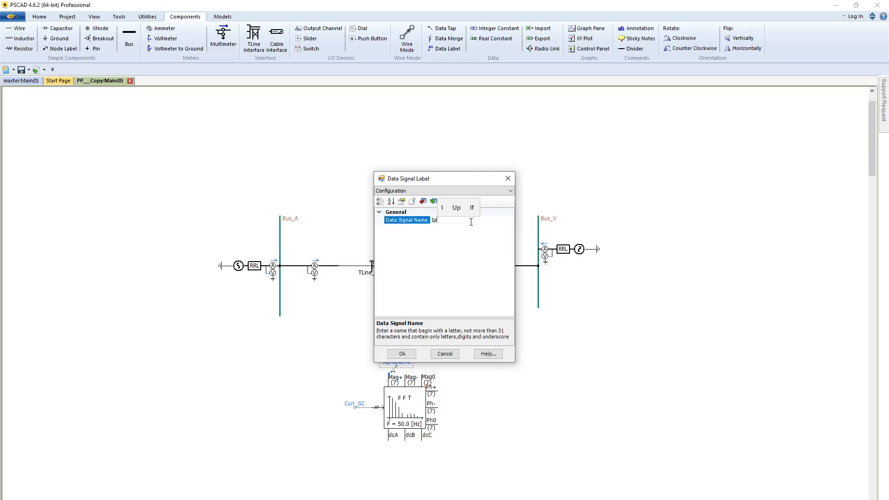
pyautogui.click(401, 353)
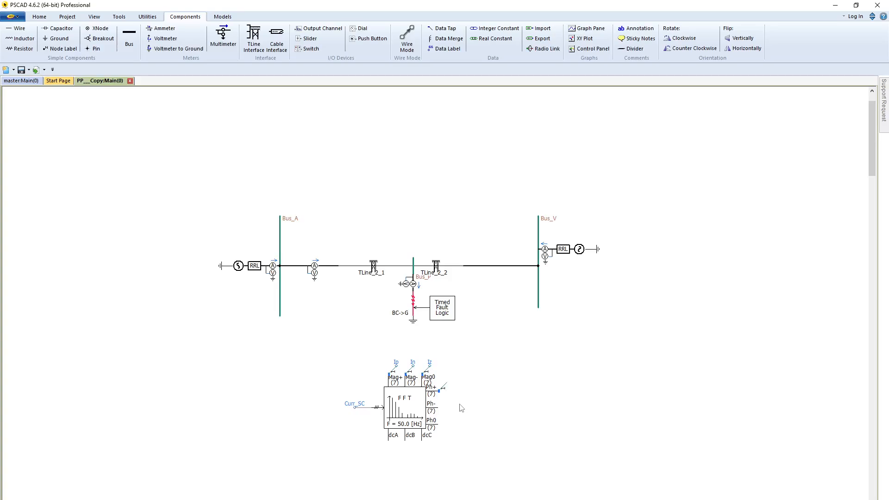
pyautogui.moveTo(473, 410)
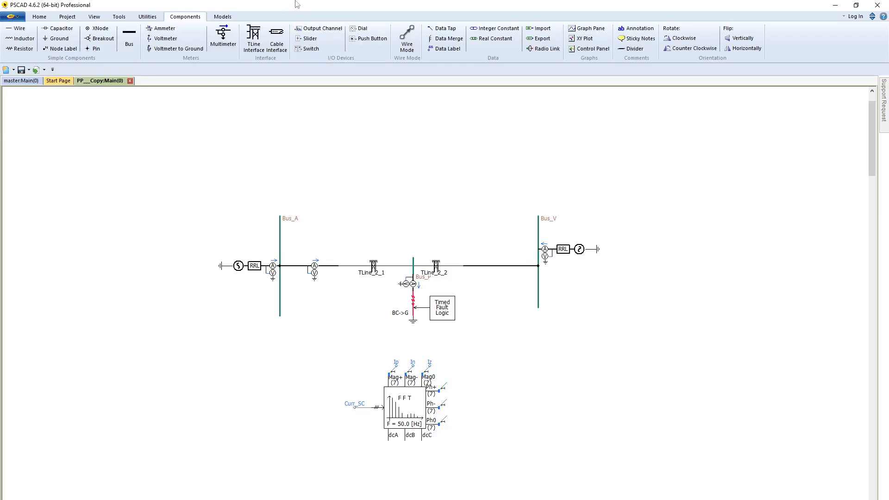
# Place a Vector Interface from the I/O device models and set its output dimension to 6.
pyautogui.click(222, 16)
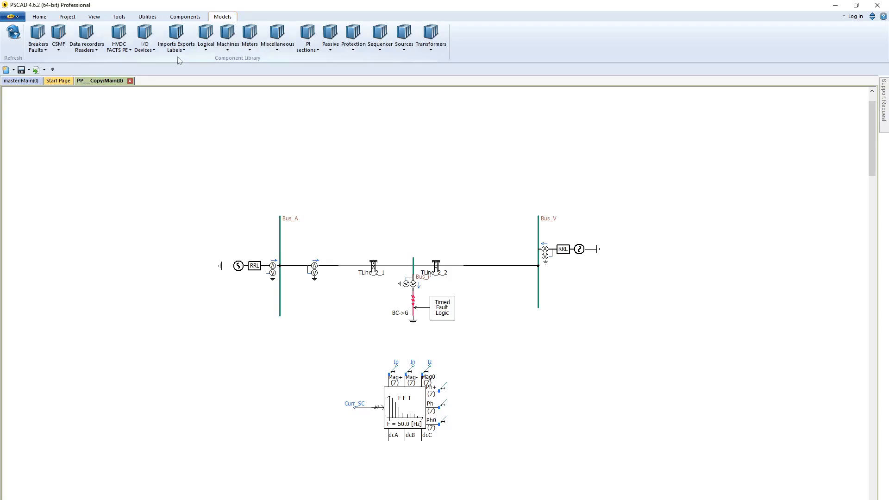
pyautogui.click(145, 40)
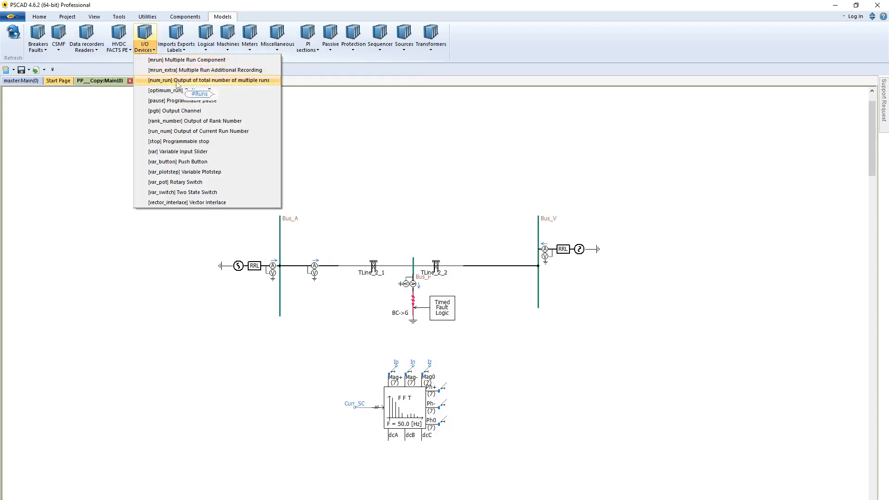
pyautogui.moveTo(181, 120)
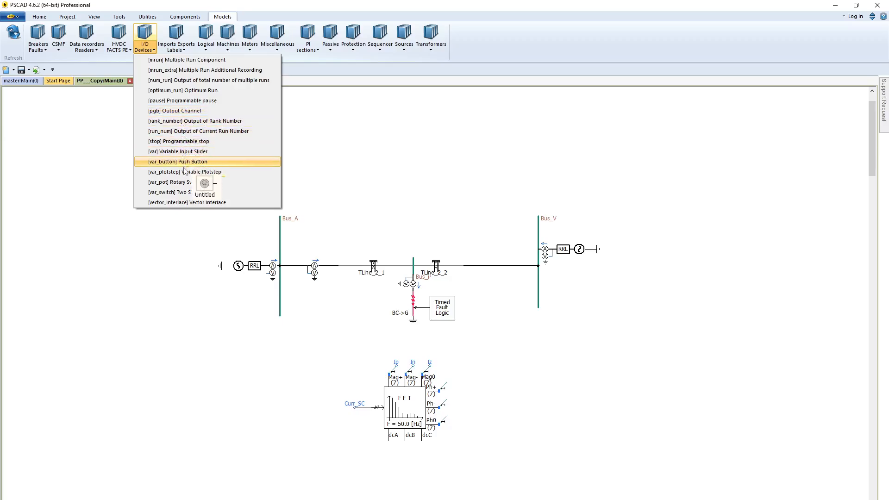
pyautogui.moveTo(187, 192)
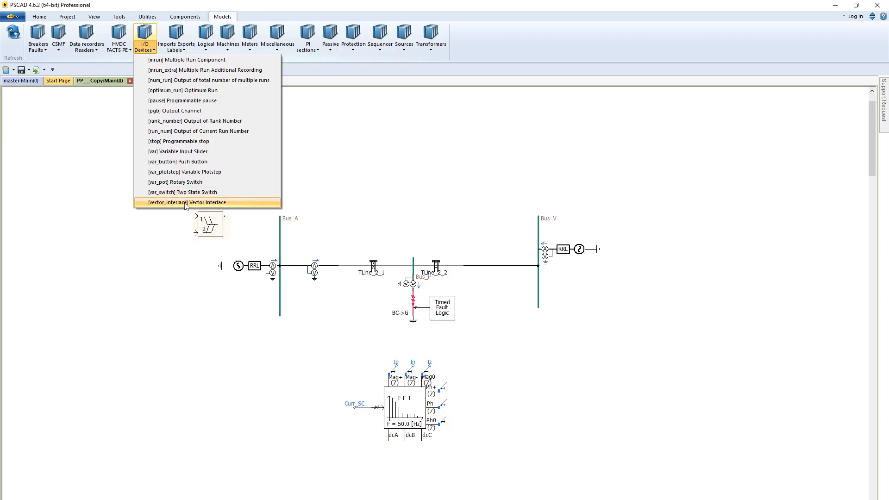
pyautogui.click(186, 203)
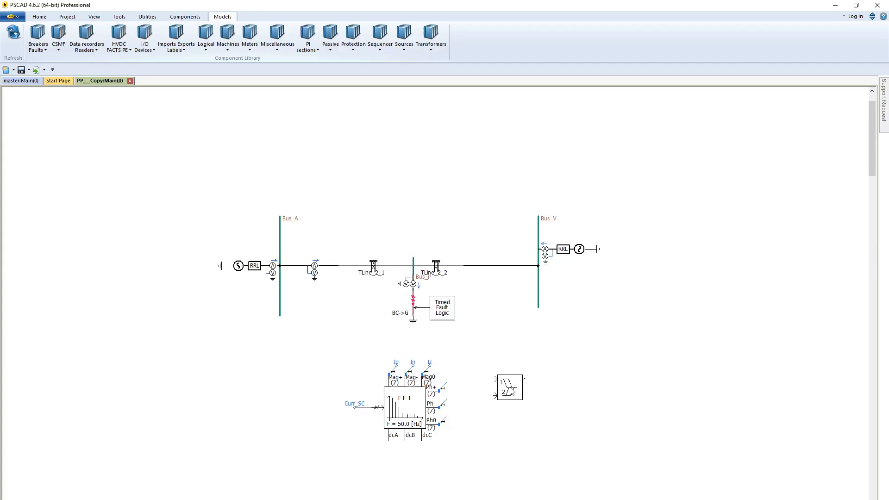
pyautogui.doubleClick(509, 387)
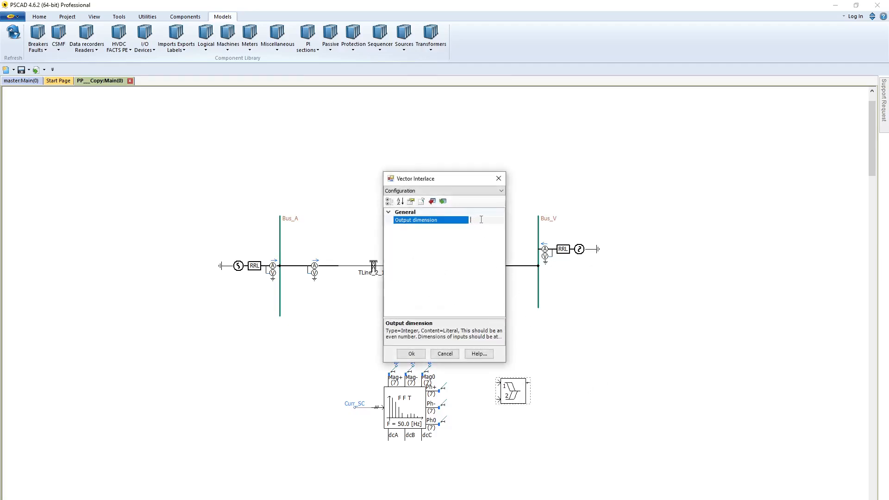
pyautogui.write('6')
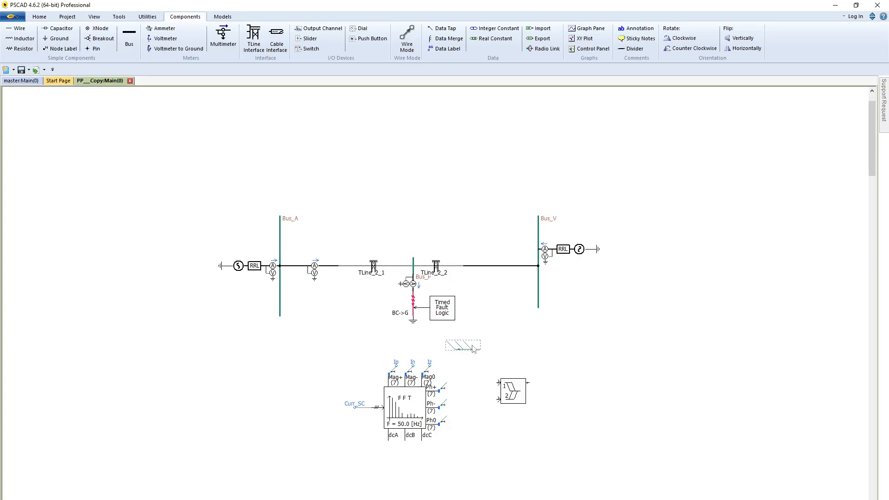
# Rotate the wire group a quarter turn left and move it onto the FFT's Mag+, Mag- and Mag0 pins.
pyautogui.rightClick(463, 345)
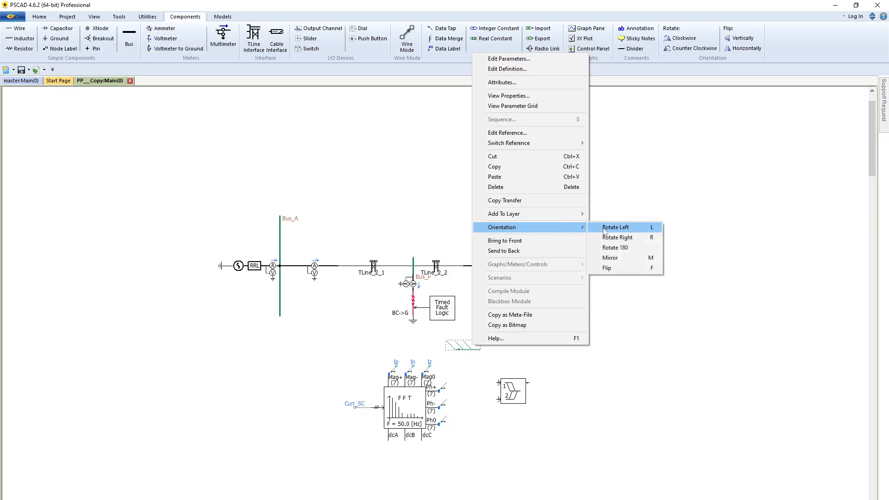
pyautogui.click(614, 227)
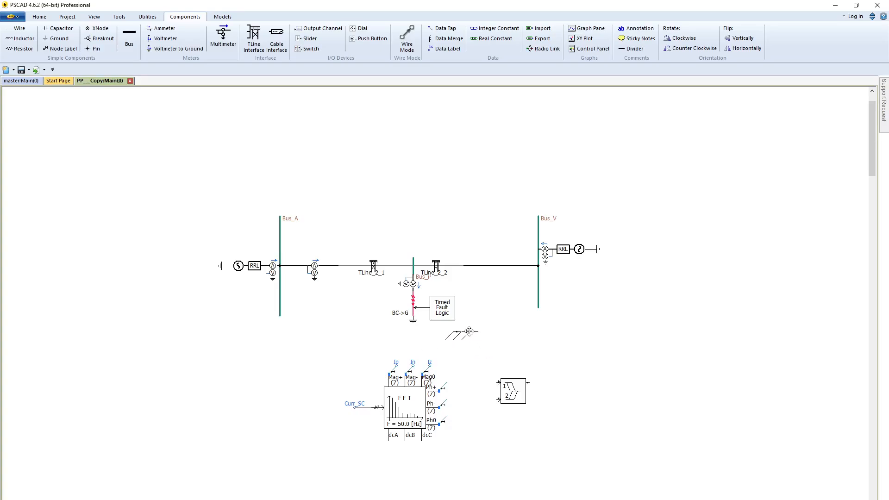
pyautogui.moveTo(459, 332); pyautogui.dragTo(430, 332)
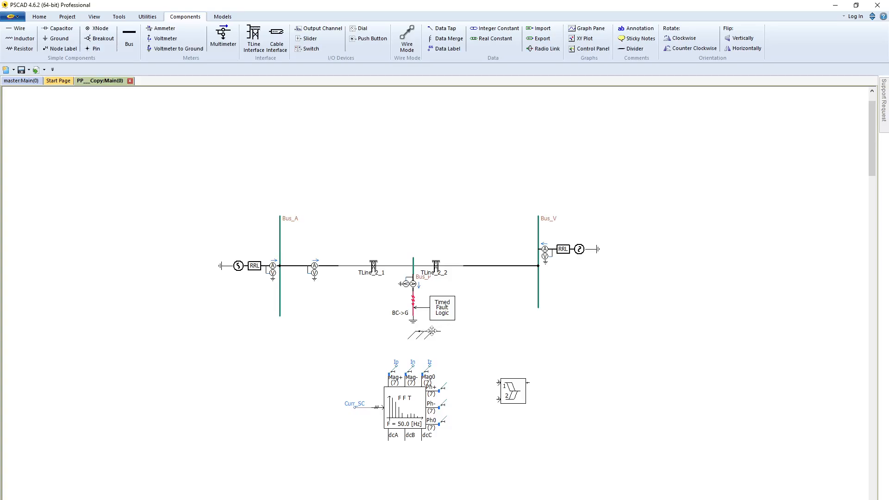
pyautogui.click(406, 38)
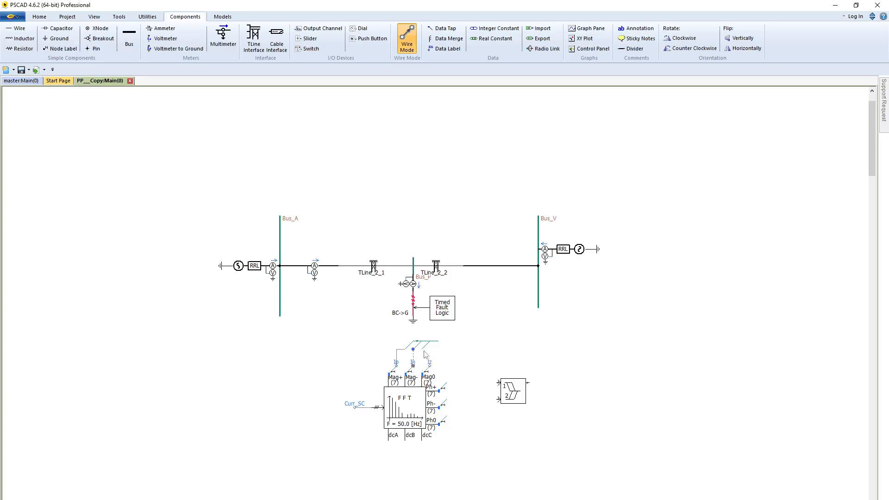
pyautogui.moveTo(432, 369)
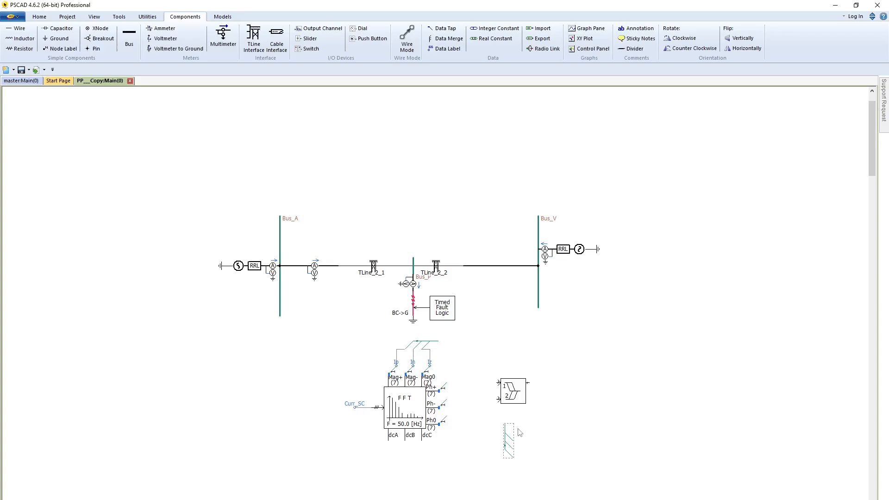
# Copy a wire to feed the FFT phase outputs into the two-input block.
pyautogui.rightClick(508, 442)
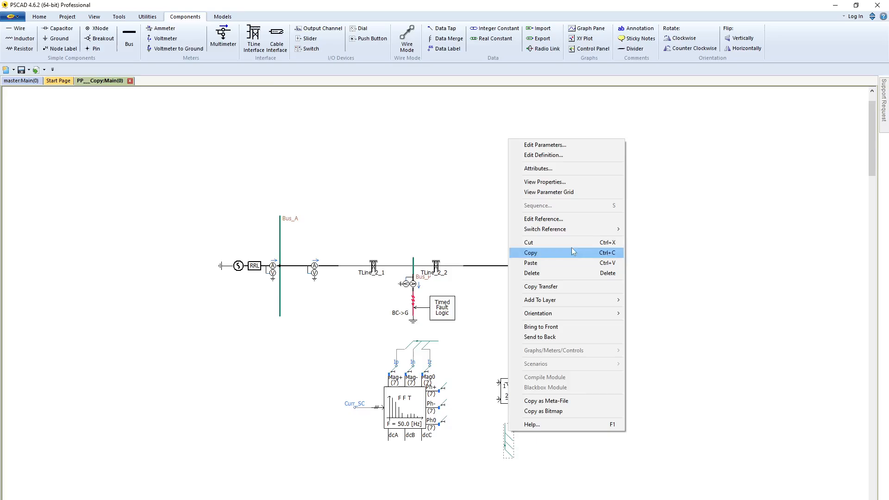
pyautogui.moveTo(557, 313)
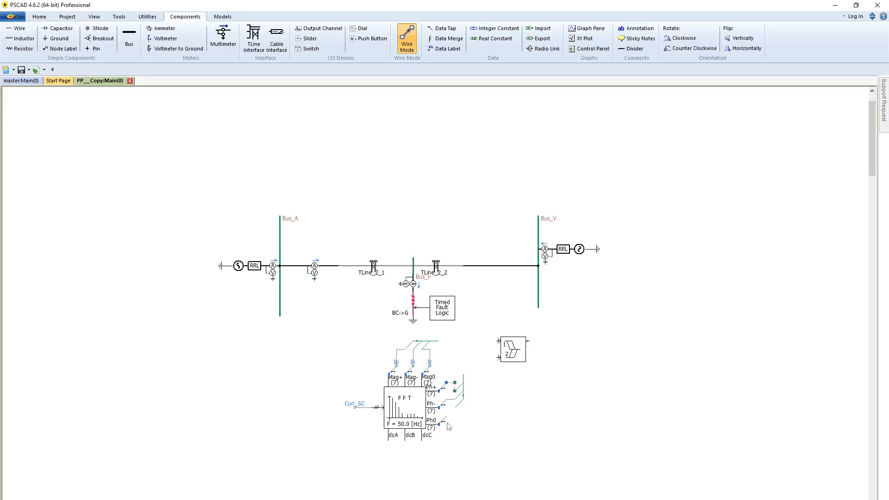
pyautogui.moveTo(456, 412)
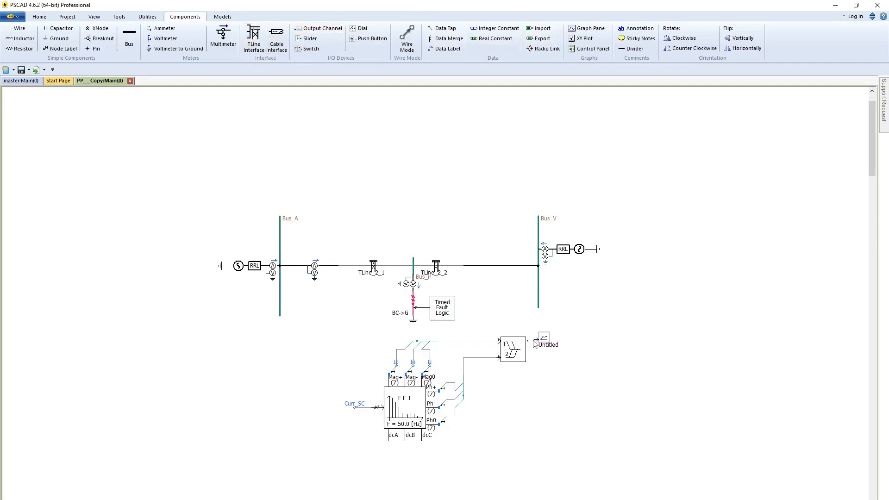
# Title the output channel at the two-input block's output Phasor.
pyautogui.doubleClick(544, 340)
pyautogui.write('Phasors')
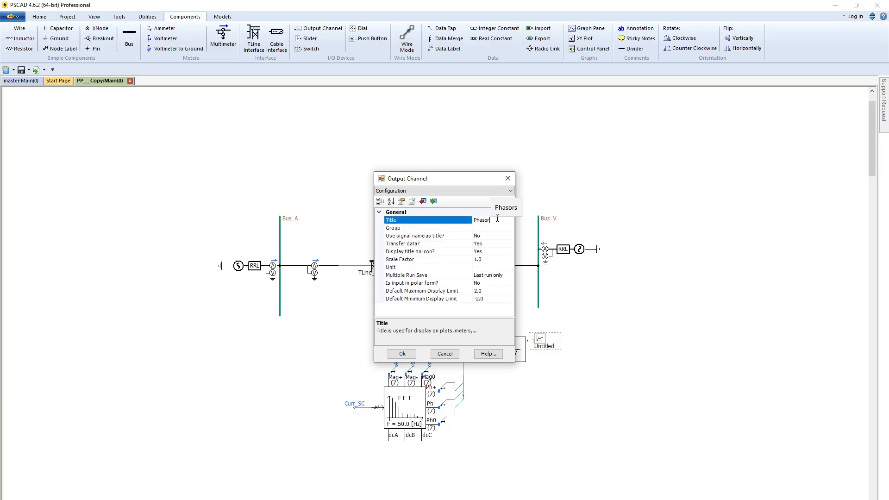
pyautogui.click(401, 352)
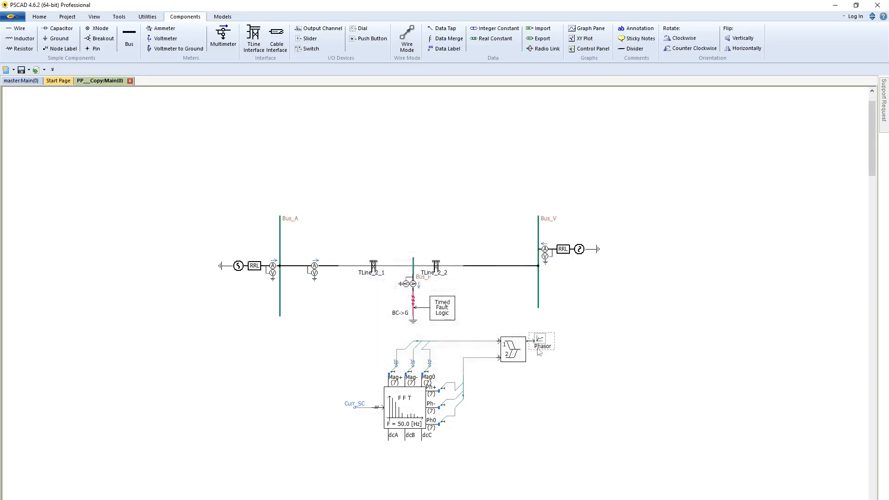
# Show the Phasor output channel on a phasor meter.
pyautogui.rightClick(537, 346)
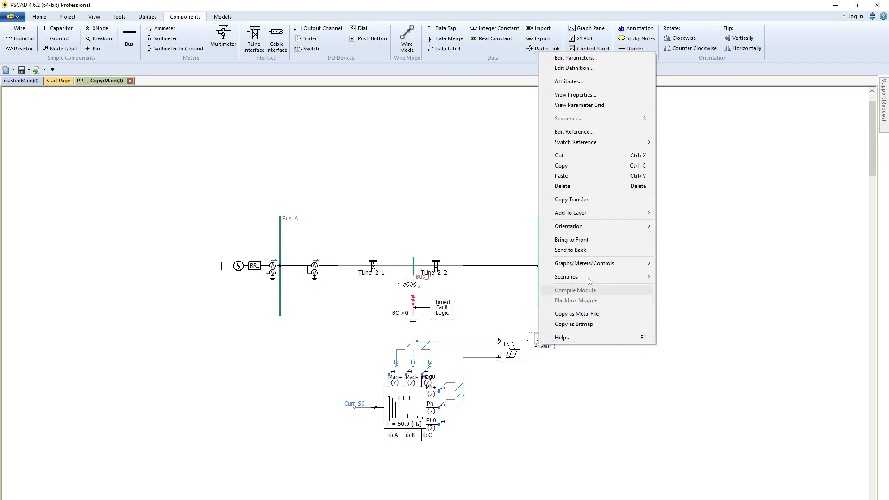
pyautogui.moveTo(584, 263)
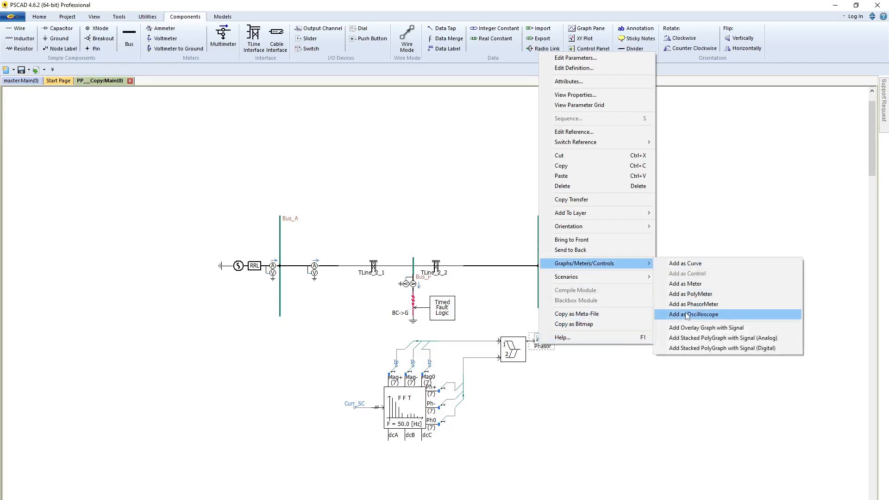
pyautogui.click(692, 314)
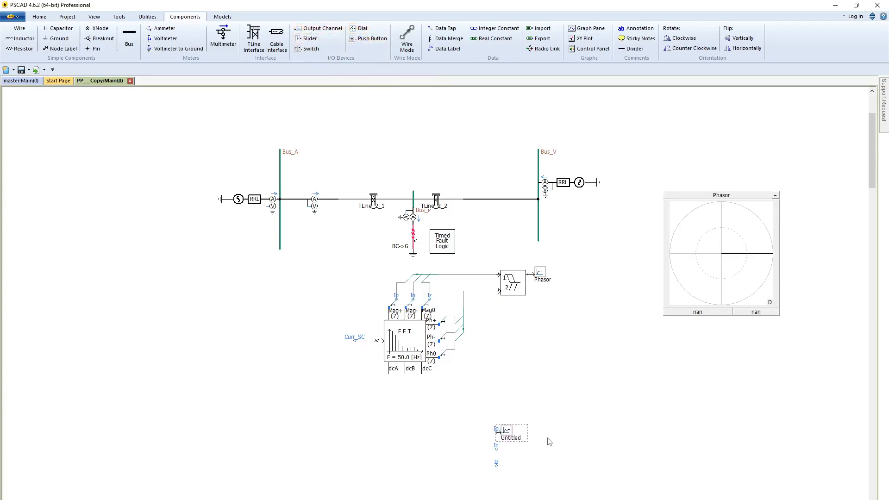
# Review the untitled channel's settings and copy it so three channels stack below the FFT.
pyautogui.doubleClick(510, 433)
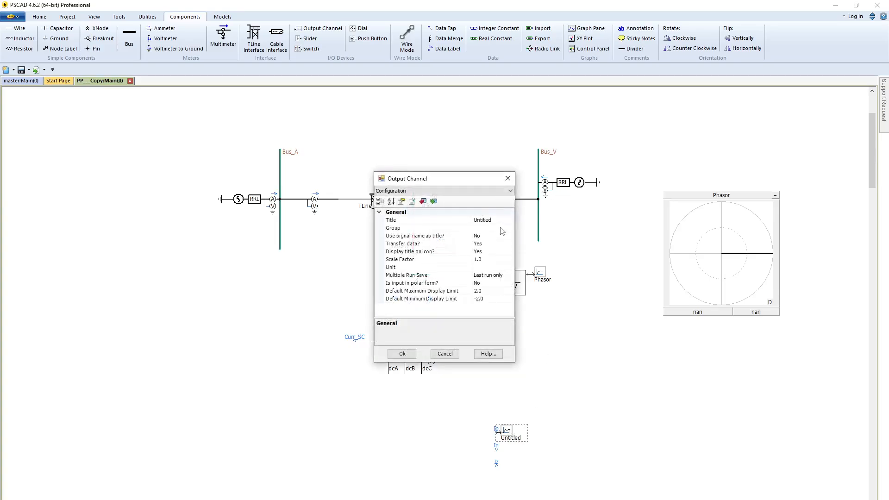
pyautogui.click(508, 235)
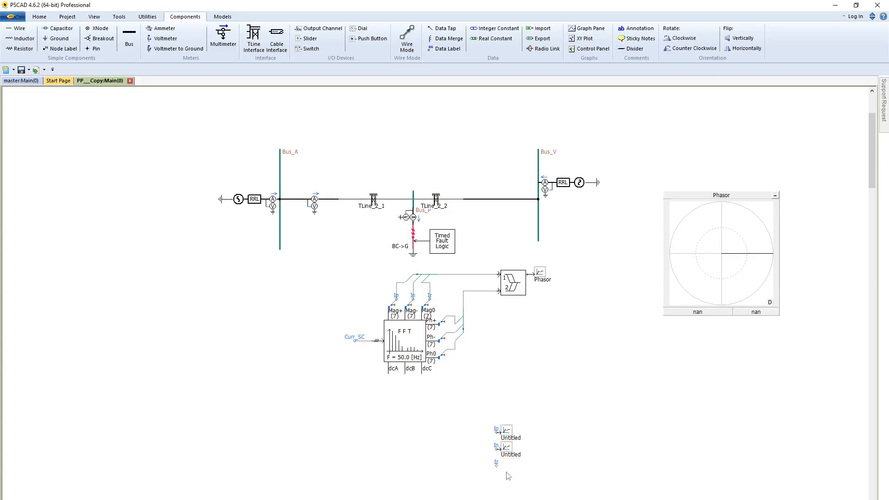
pyautogui.moveTo(516, 461)
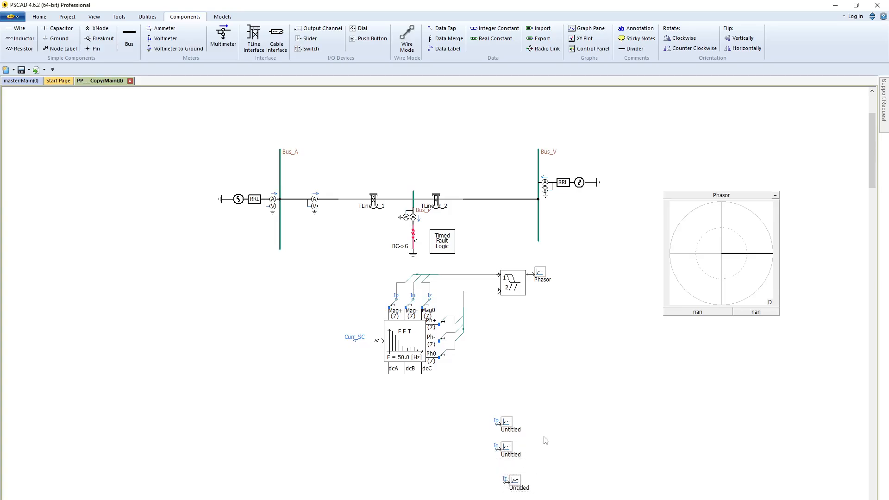
pyautogui.click(510, 481)
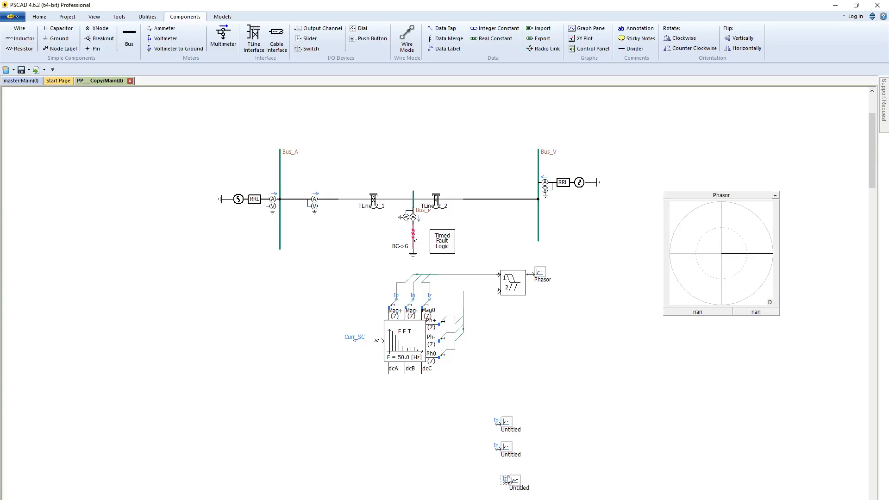
pyautogui.moveTo(556, 472)
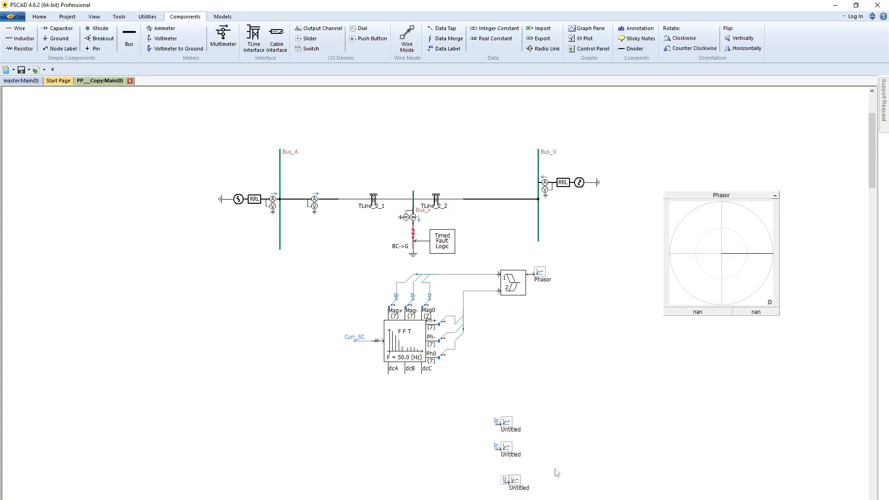
pyautogui.click(510, 423)
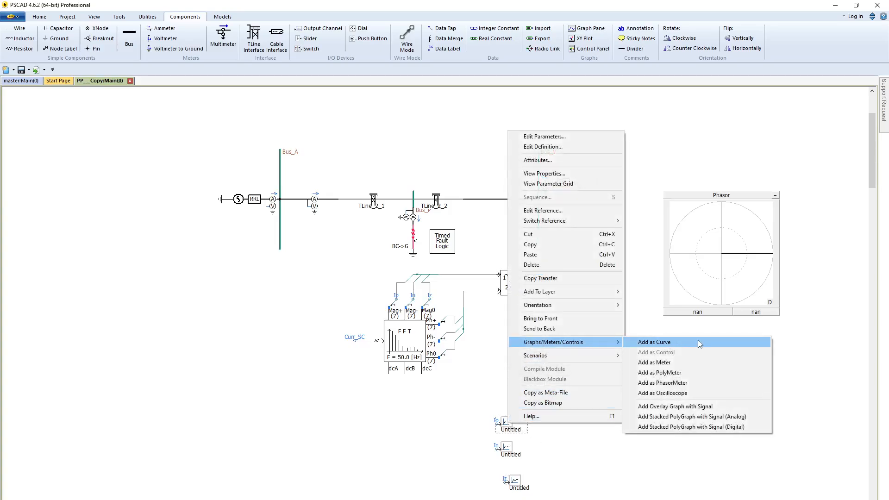
# Add the first untitled output channel as a curve on a new graph.
pyautogui.click(655, 342)
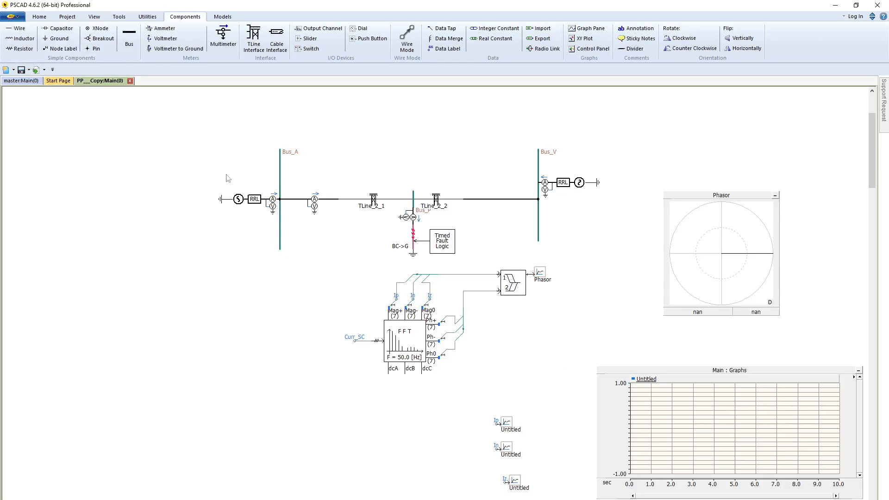
pyautogui.moveTo(554, 343)
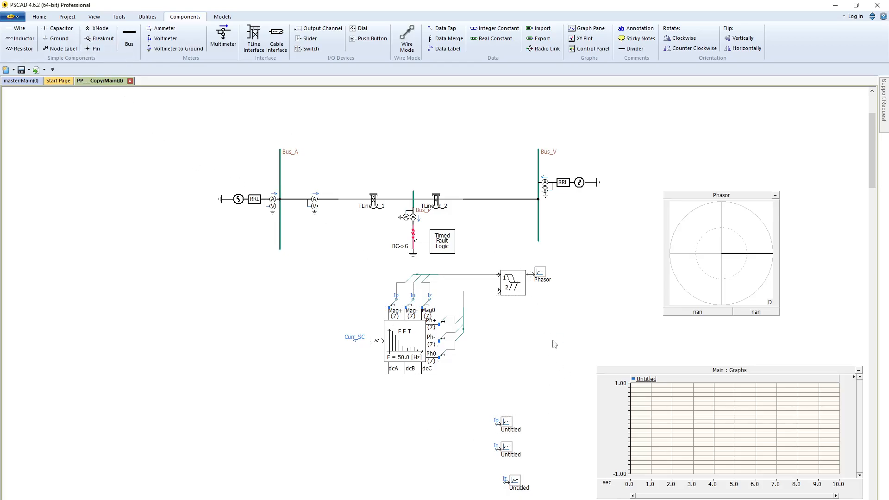
# Run the simulation from the Home tab and nudge the phasor meter so the sequence phasors and Ip, In, Iz curves display.
pyautogui.click(39, 16)
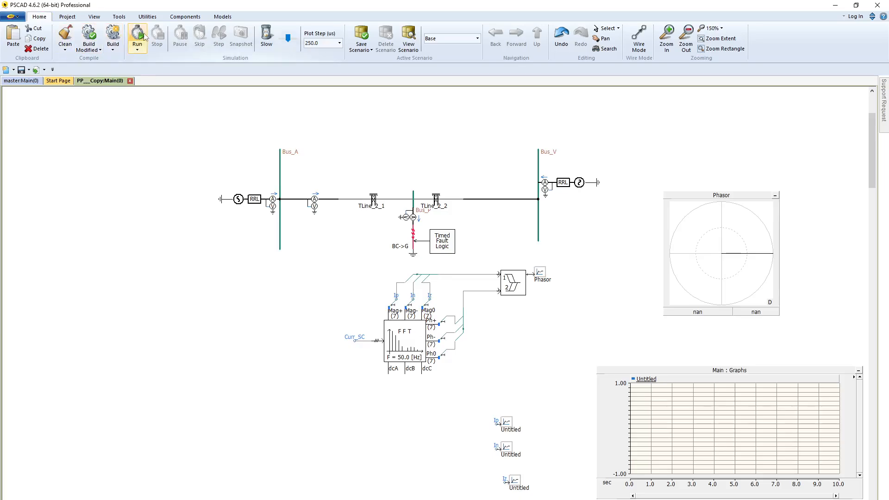
pyautogui.click(137, 37)
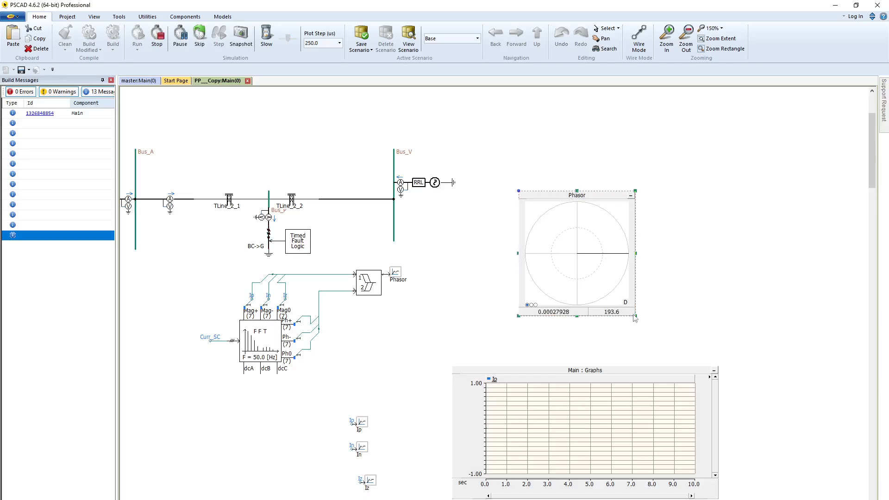
pyautogui.moveTo(636, 318); pyautogui.dragTo(633, 326)
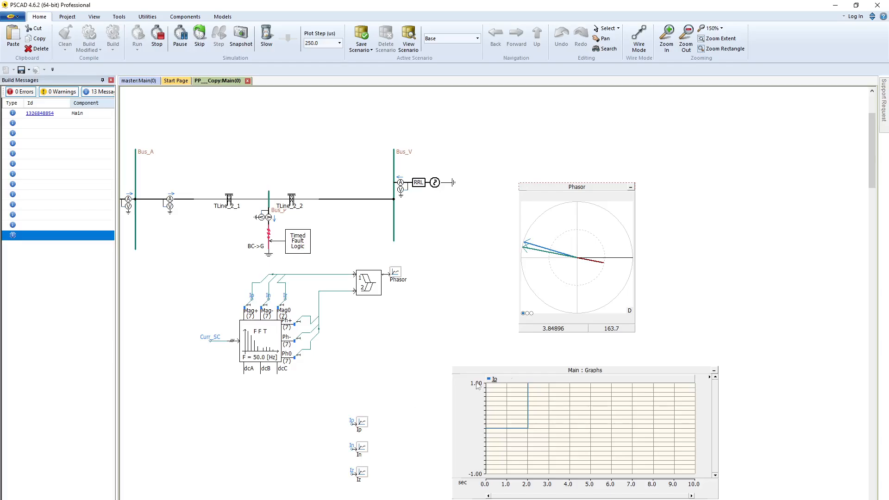
pyautogui.click(584, 371)
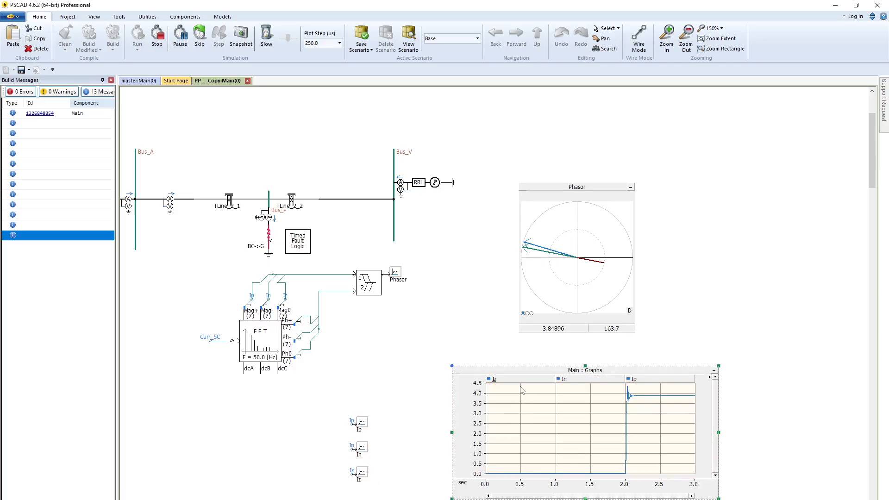
pyautogui.scroll(-3)
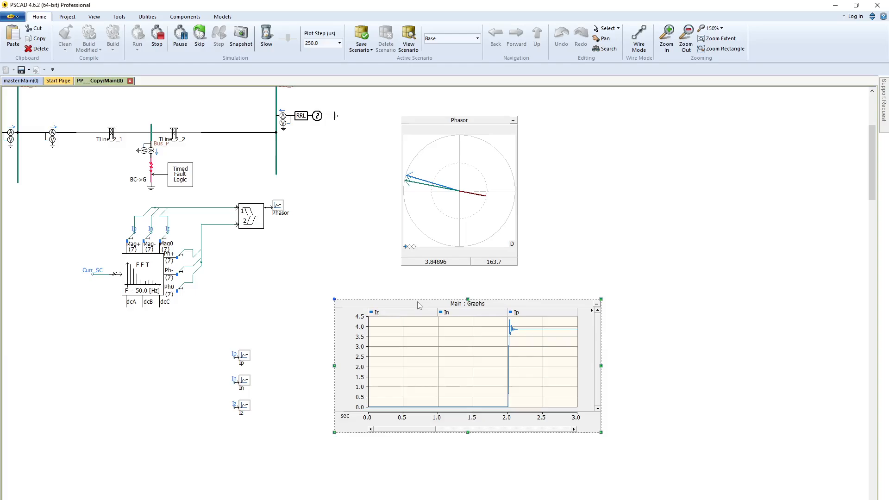
# Stop and rerun the simulation to view the post-fault Ip level near 3.85.
pyautogui.click(157, 37)
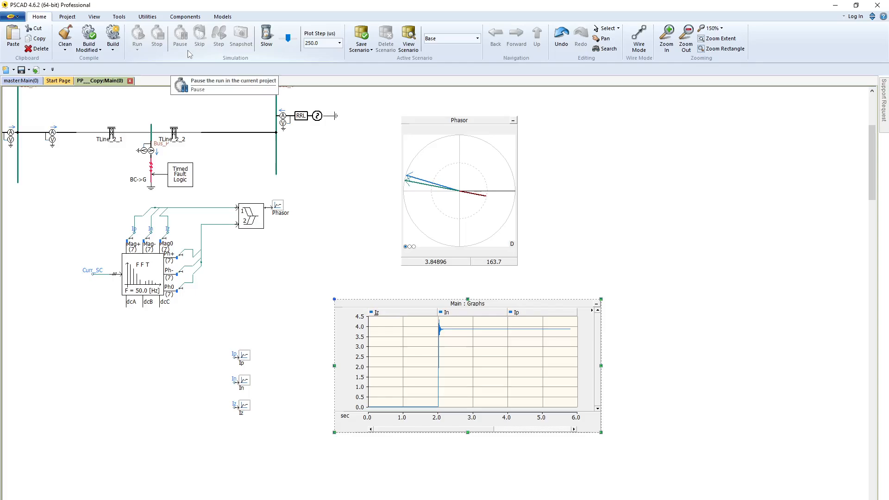
pyautogui.moveTo(157, 37)
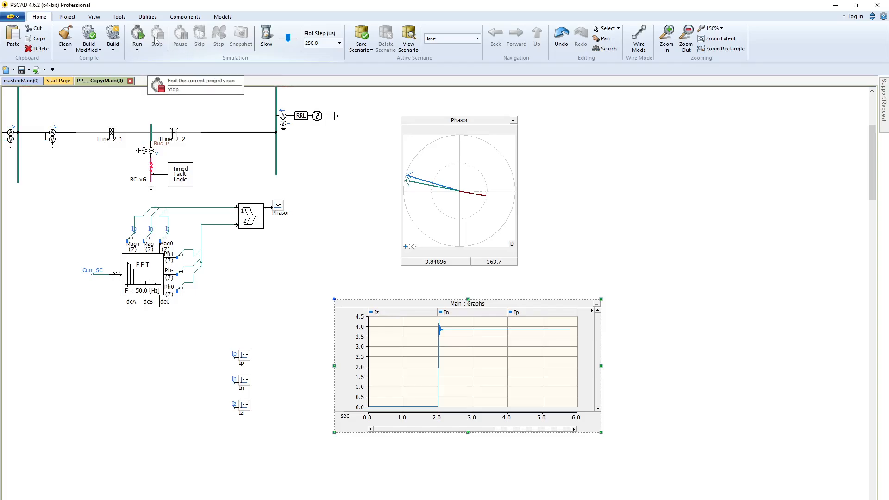
pyautogui.click(157, 37)
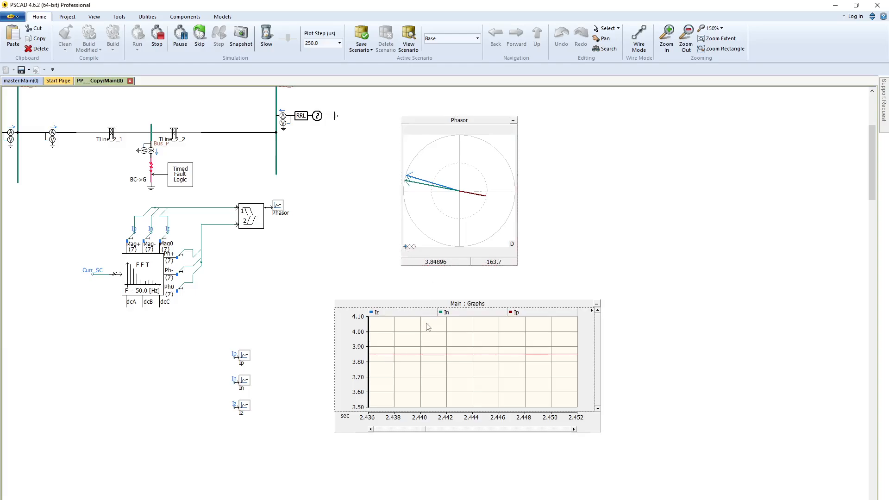
pyautogui.moveTo(415, 325)
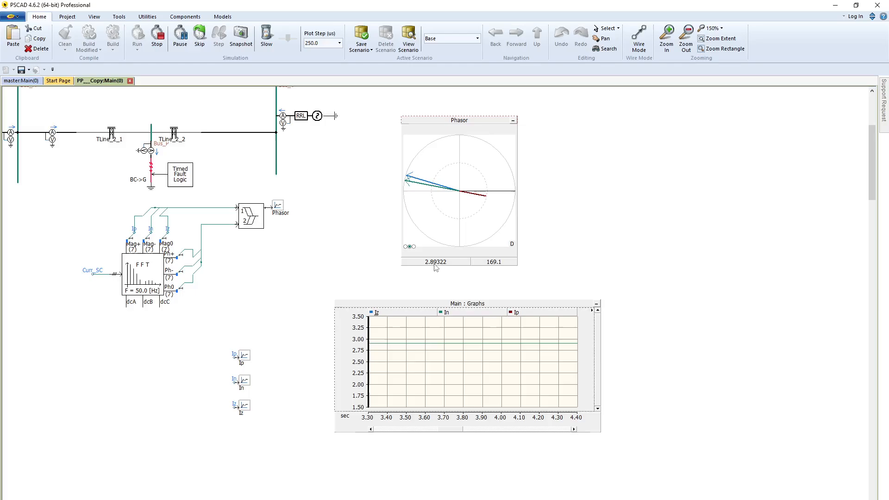
pyautogui.moveTo(430, 270)
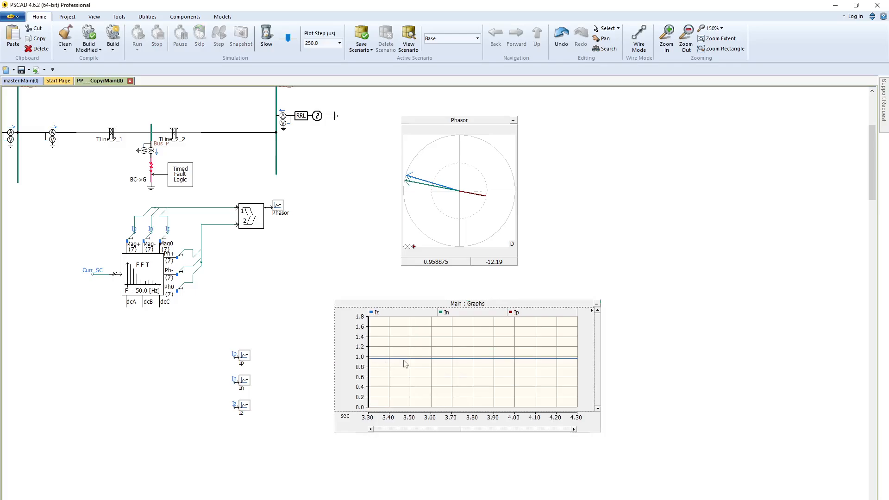
pyautogui.moveTo(726, 252)
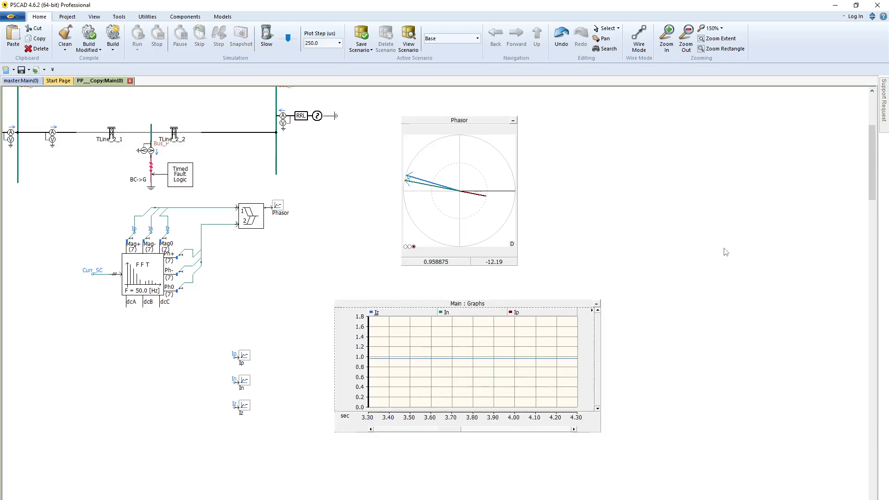